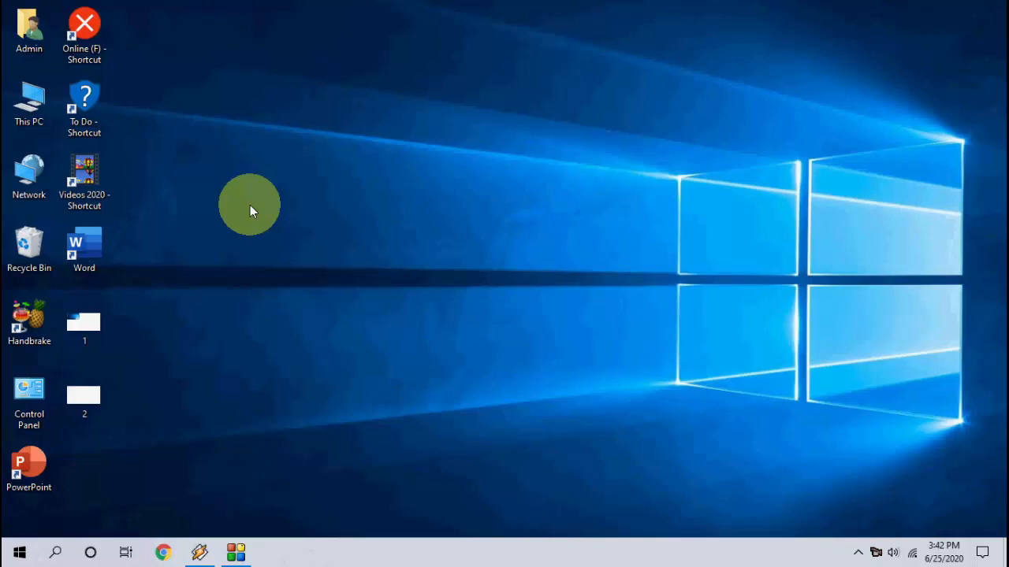
Check drive space in This PC, then search for and launch Disk Cleanup.
left_click(29, 101)
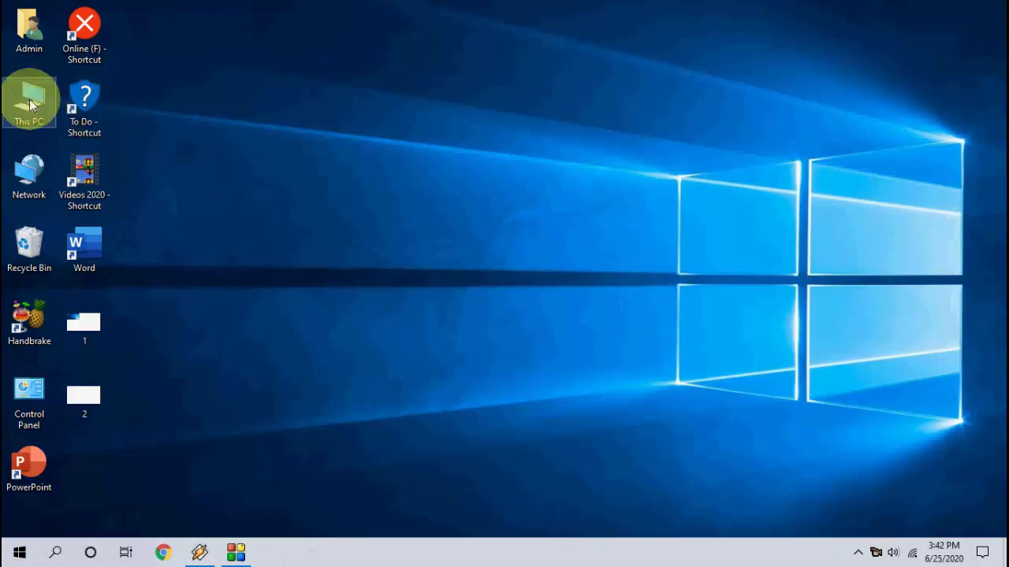
double_click(30, 97)
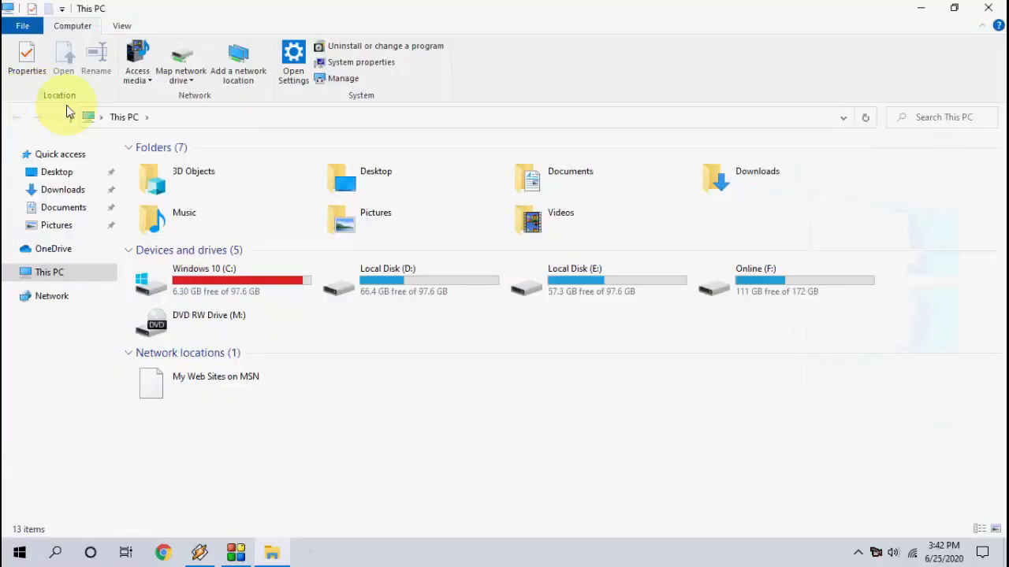
mouse_move(498, 463)
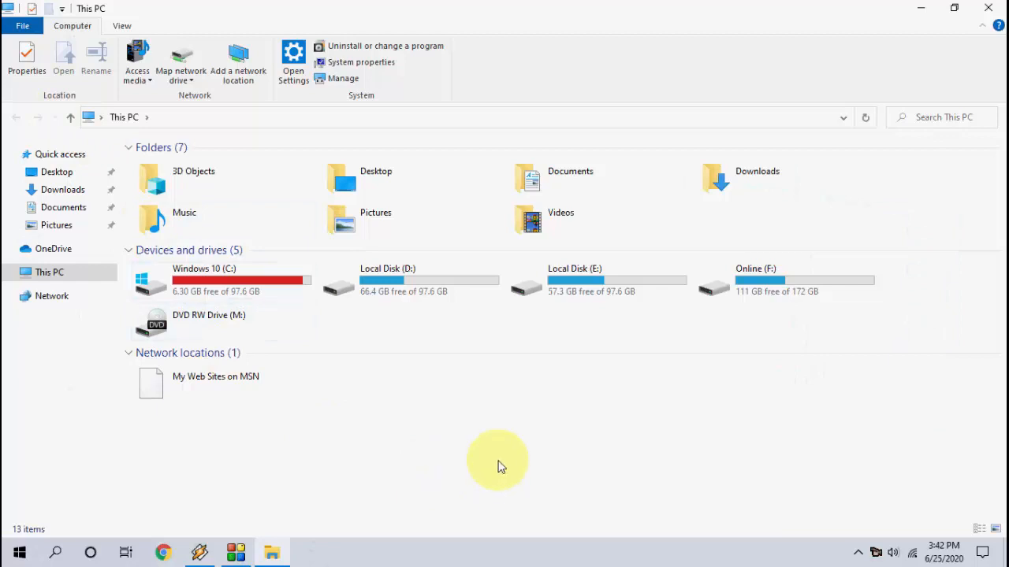
mouse_move(235, 289)
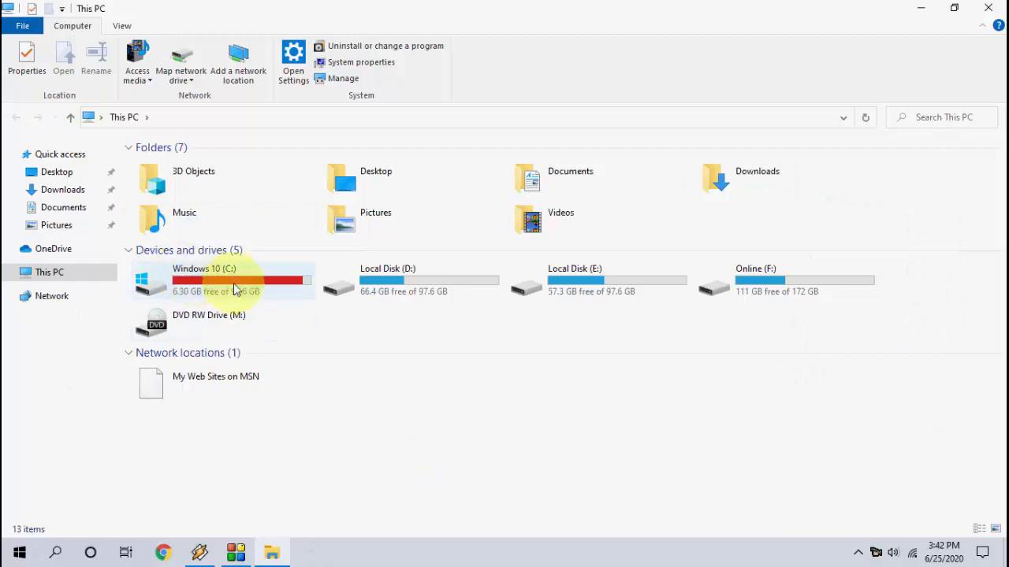
mouse_move(260, 287)
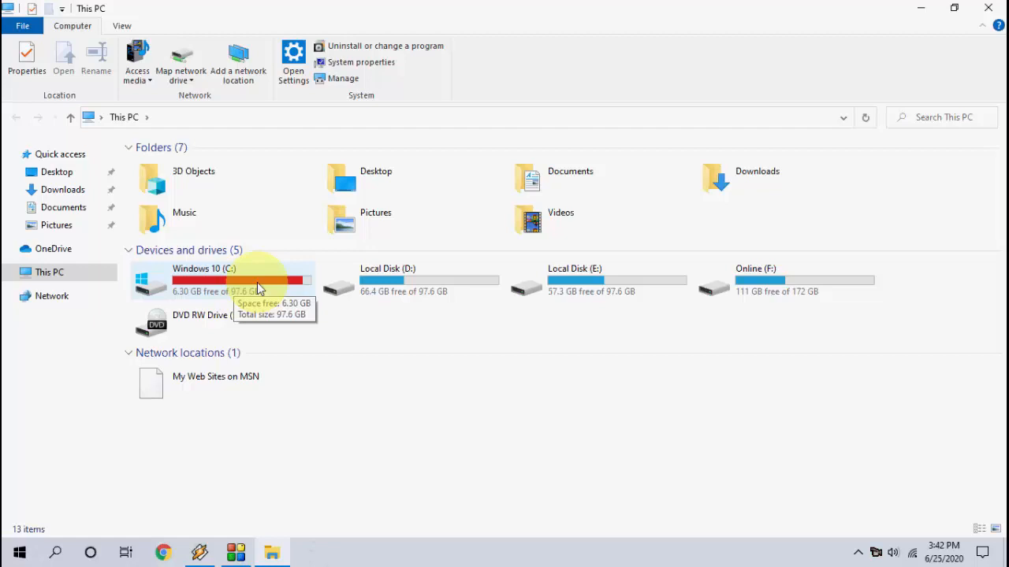
mouse_move(467, 443)
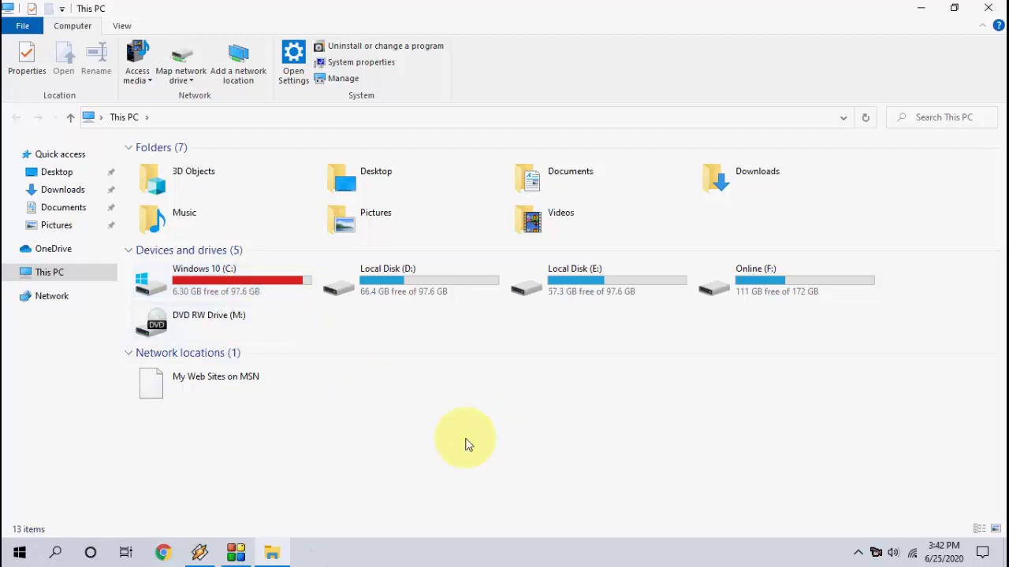
mouse_move(507, 430)
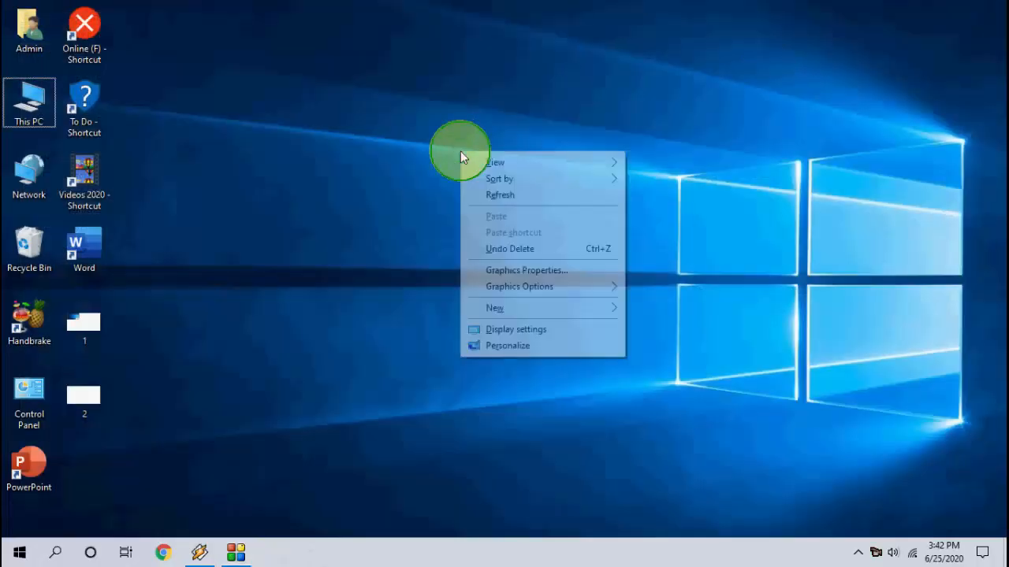
left_click(498, 202)
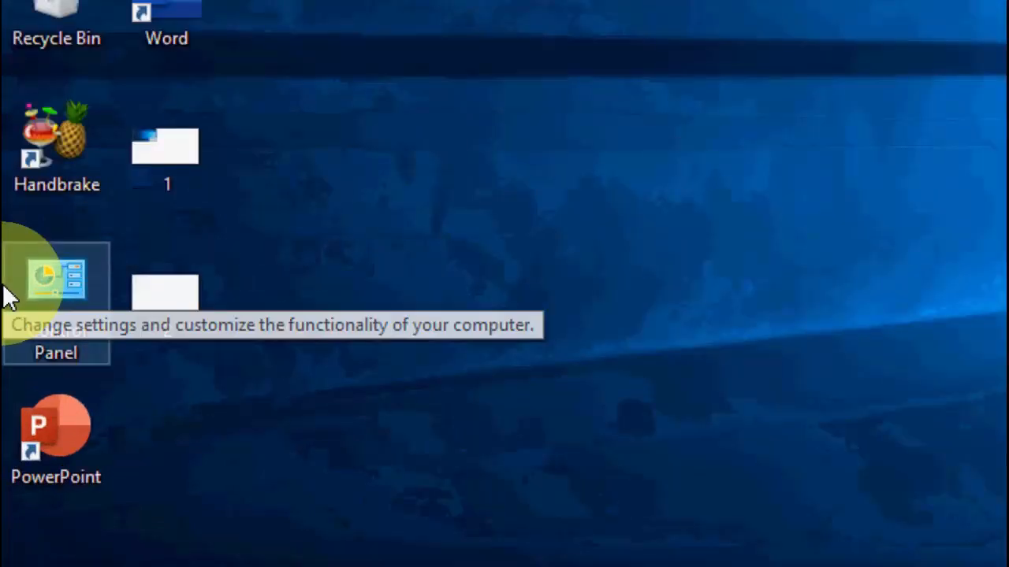
type("disk cleanup")
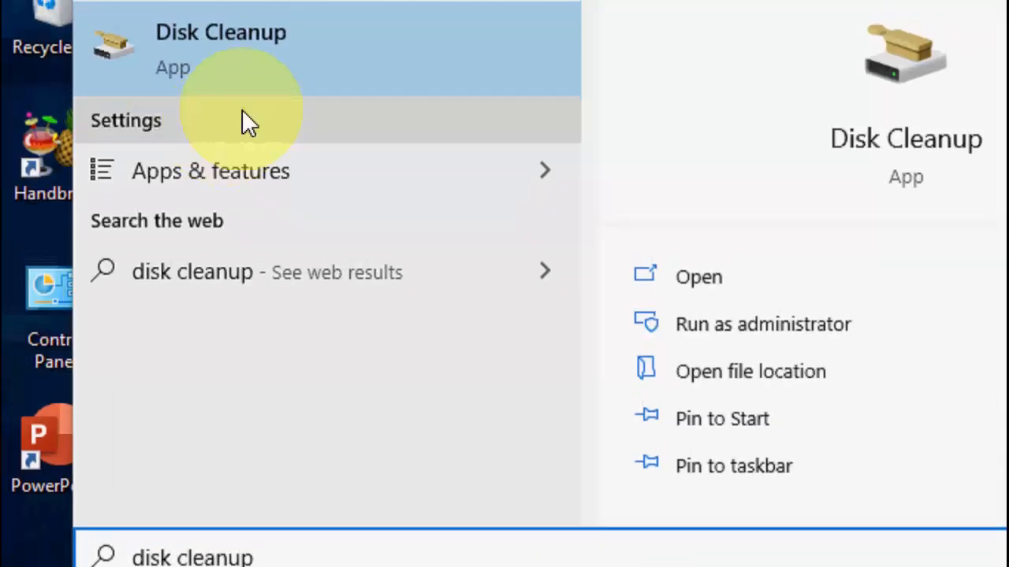
left_click(221, 40)
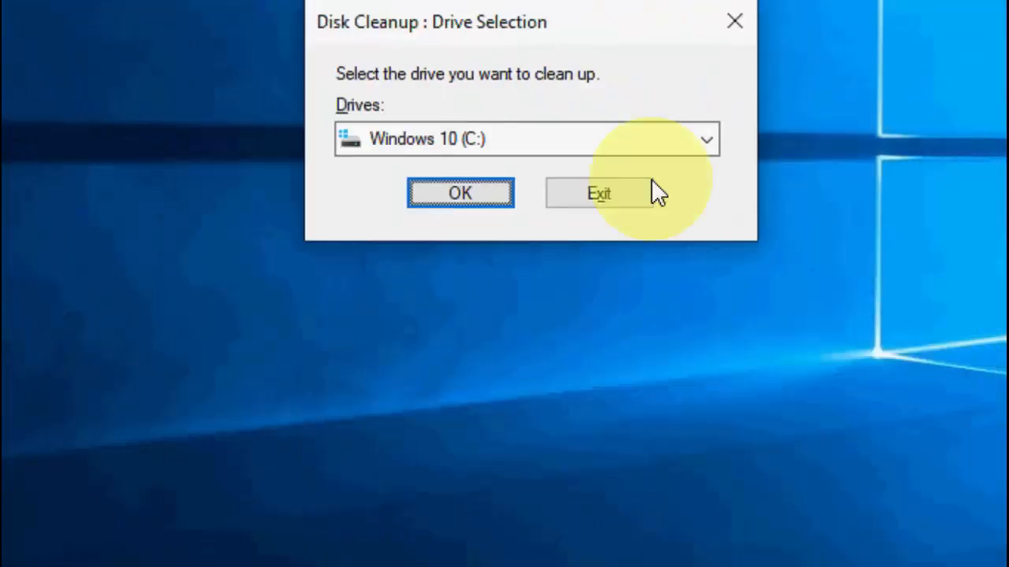
Scan drive C (40.3 MB removable), then rescan to include system files.
left_click(599, 193)
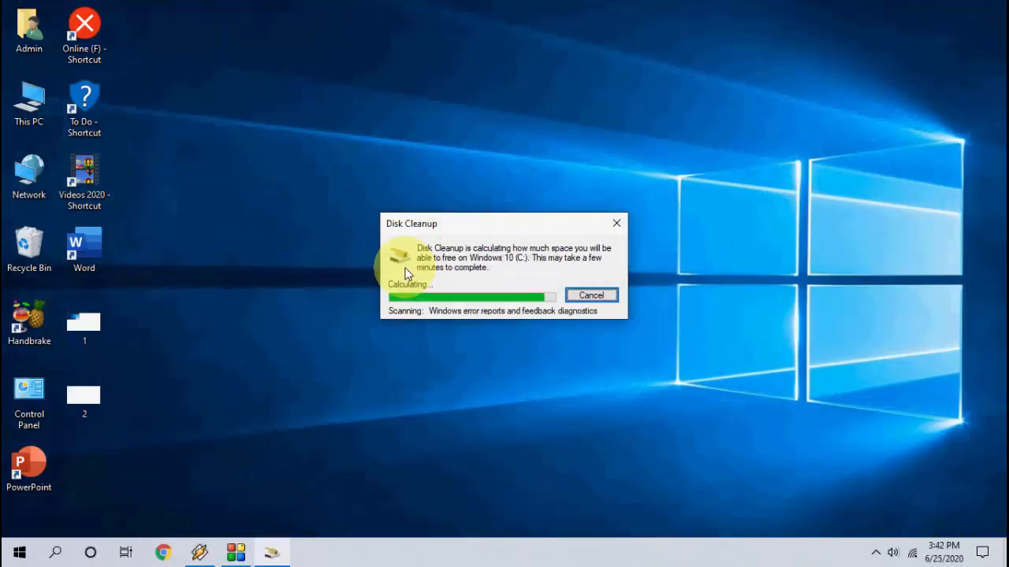
mouse_move(304, 262)
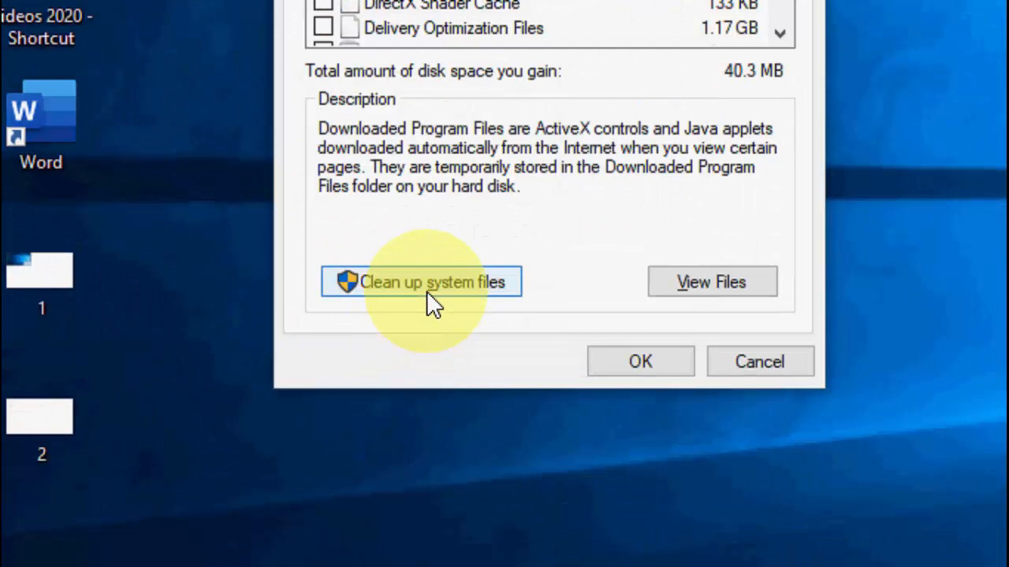
left_click(421, 281)
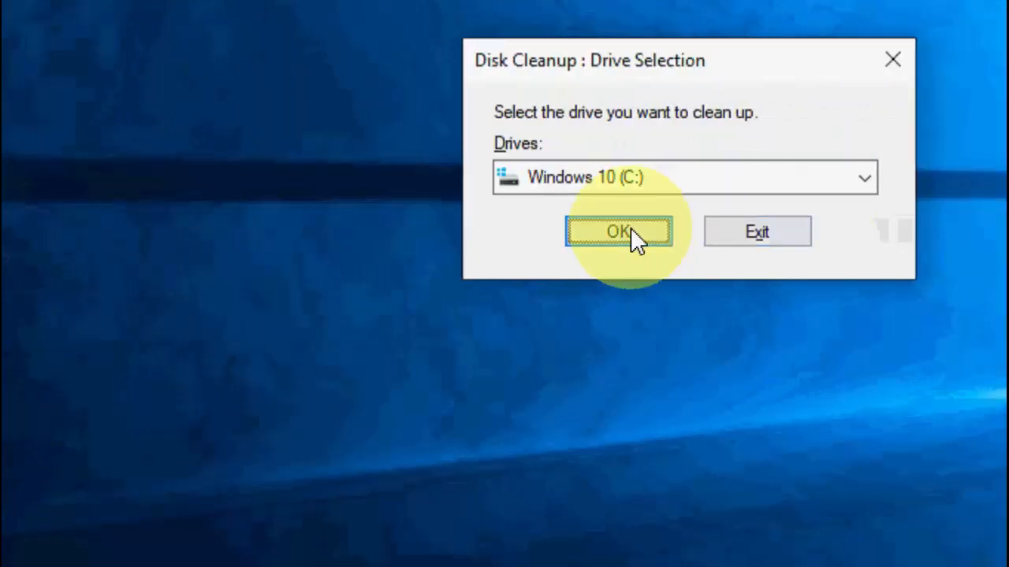
Tick Previous Windows installations and Thumbnails (7.75 GB) in the drive C system scan.
left_click(620, 231)
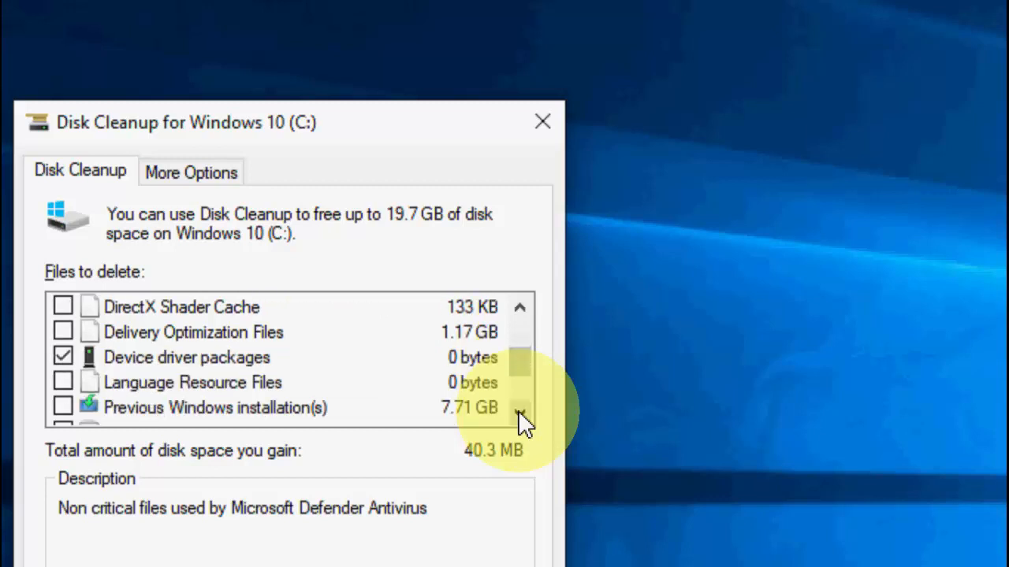
scroll("down", 3)
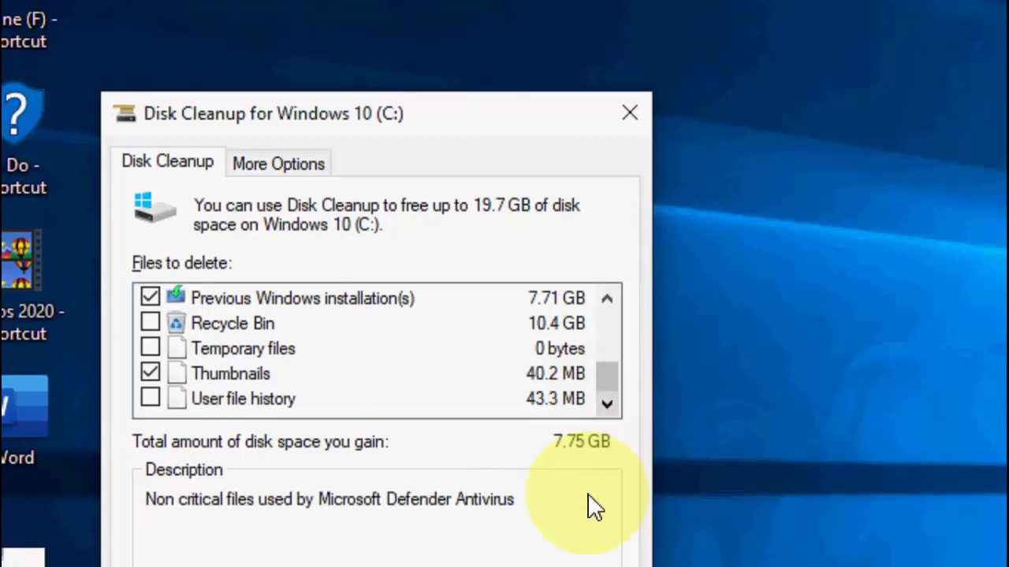
left_click(466, 459)
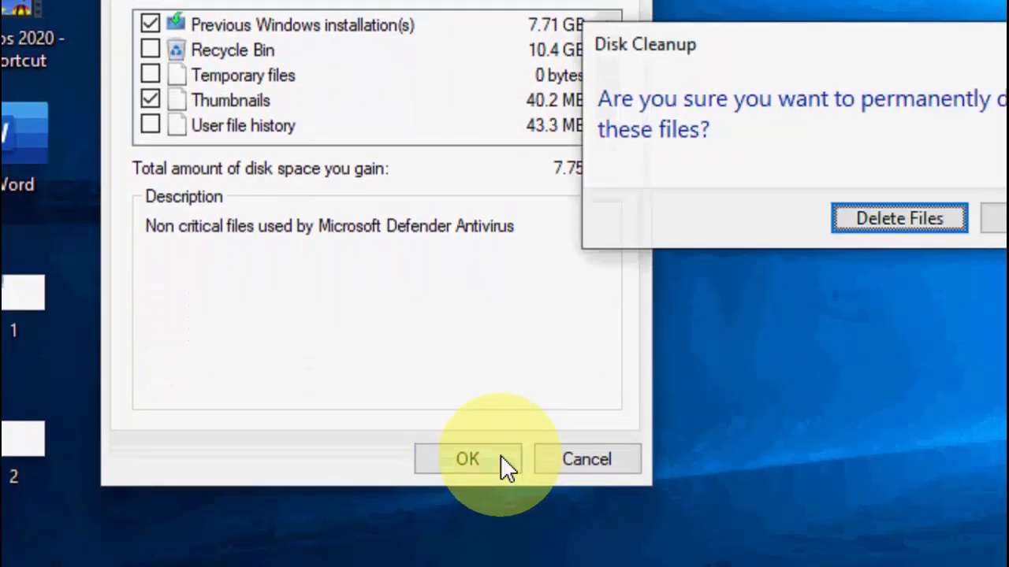
Confirm Delete Files and accept the previous Windows installation warning.
left_click(899, 217)
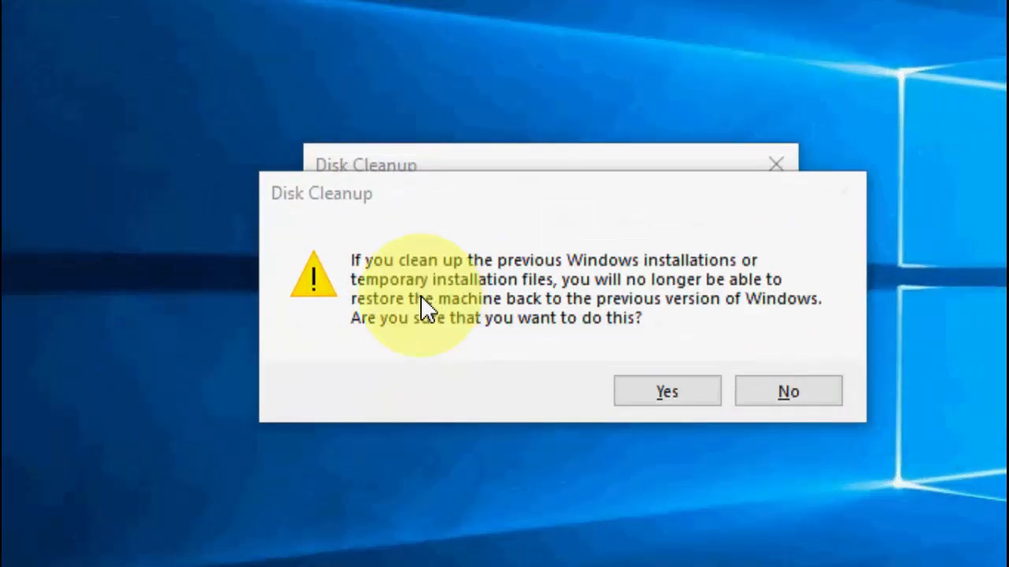
mouse_move(605, 277)
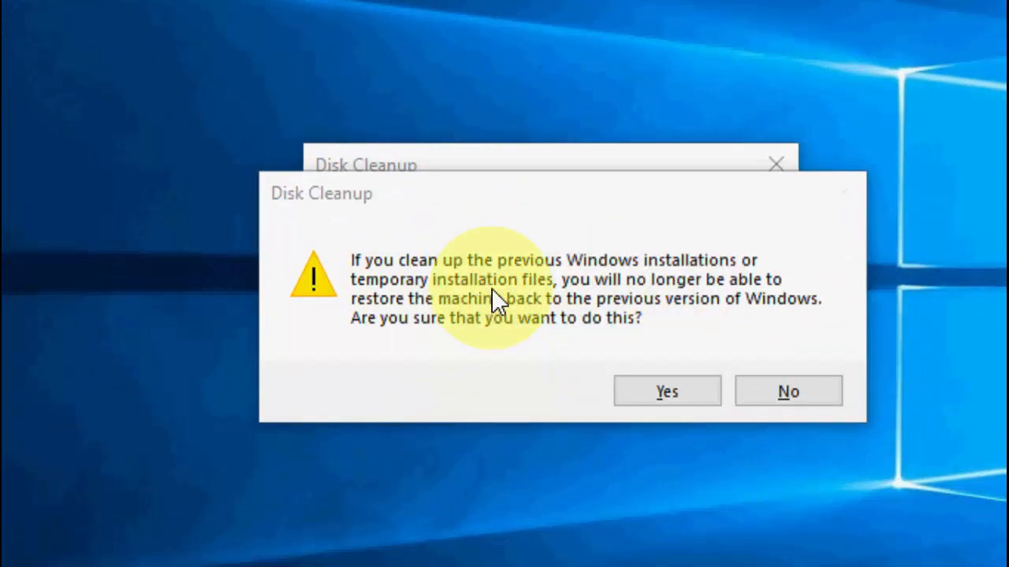
mouse_move(502, 323)
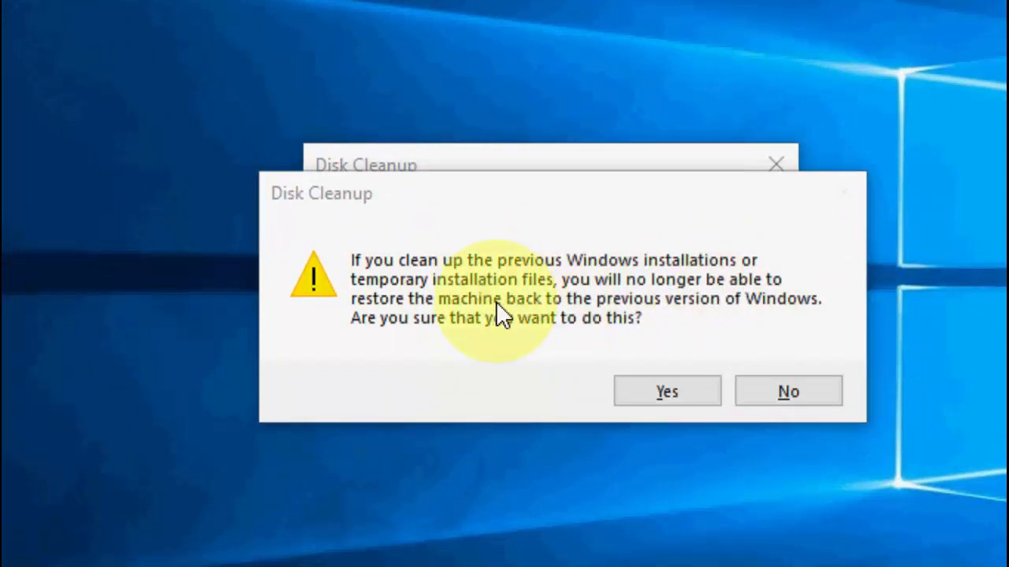
mouse_move(701, 323)
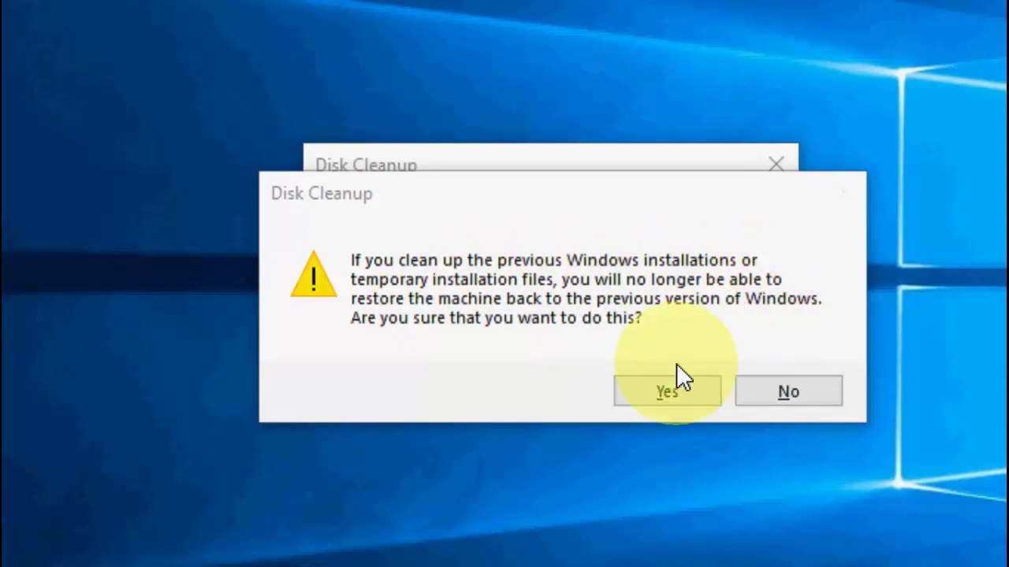
left_click(667, 390)
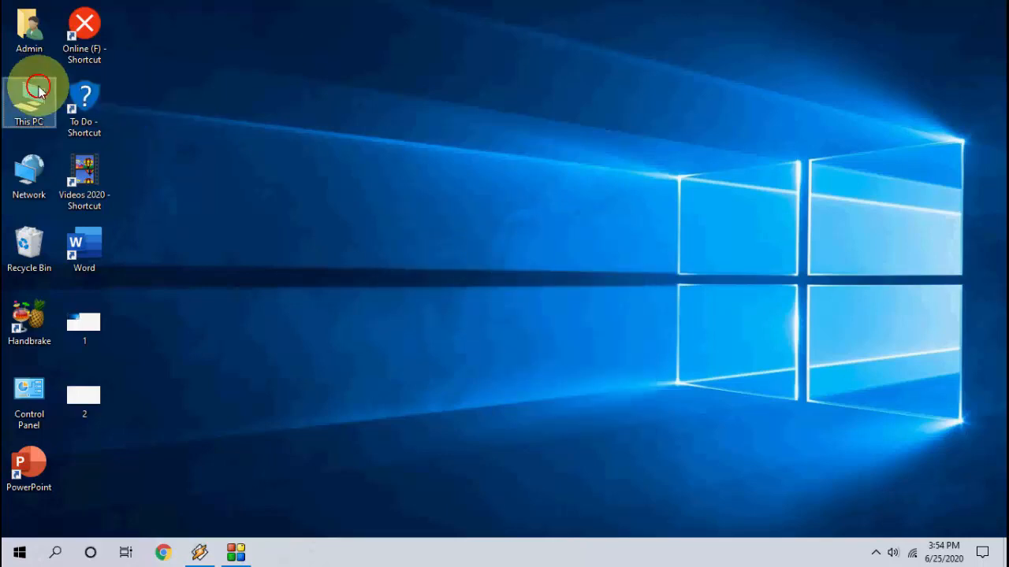
double_click(29, 92)
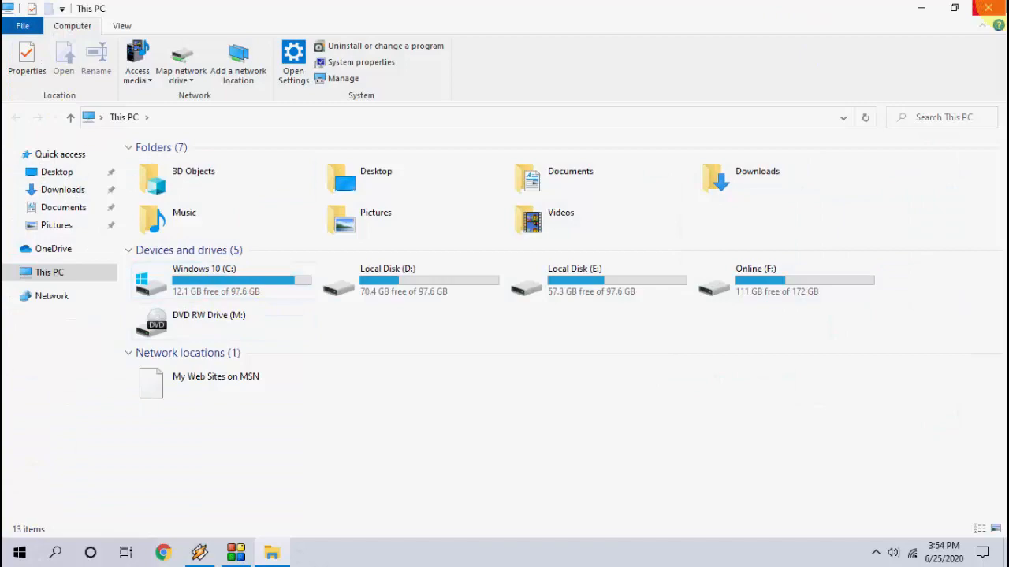
mouse_move(992, 9)
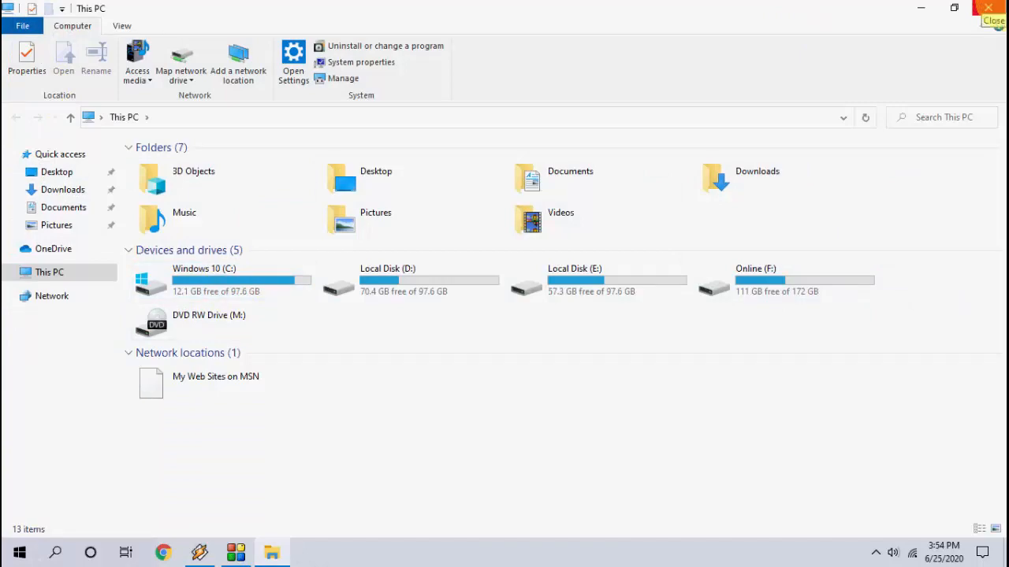
left_click(989, 12)
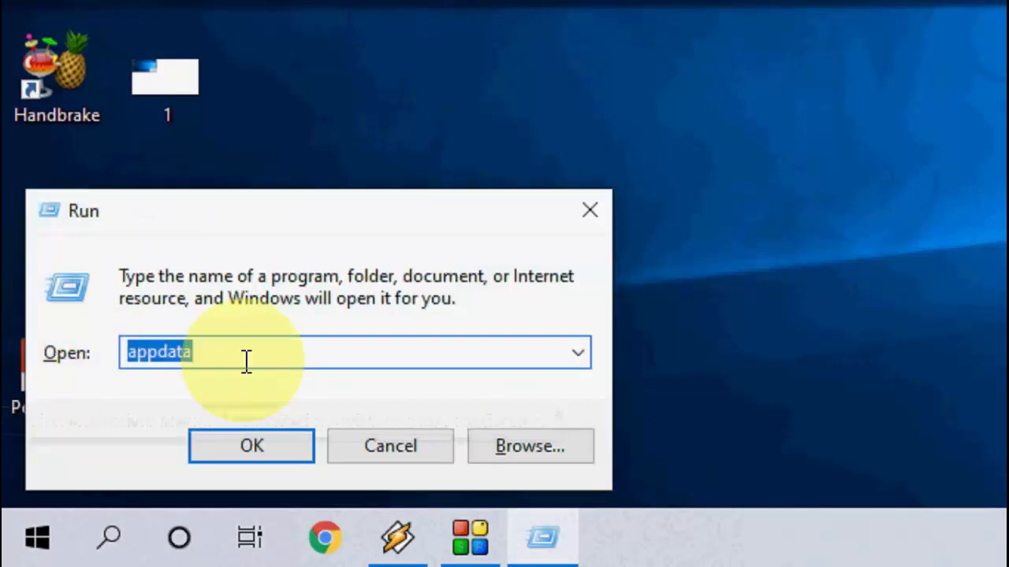
Delete everything in the %temp% folder, skipping the folder still in use.
type("%temp%")
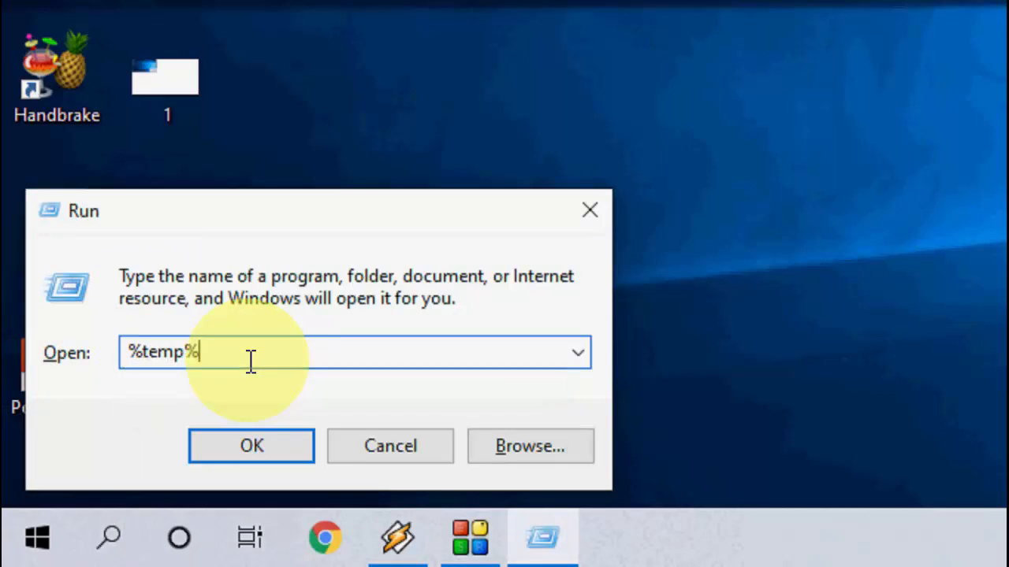
left_click(250, 446)
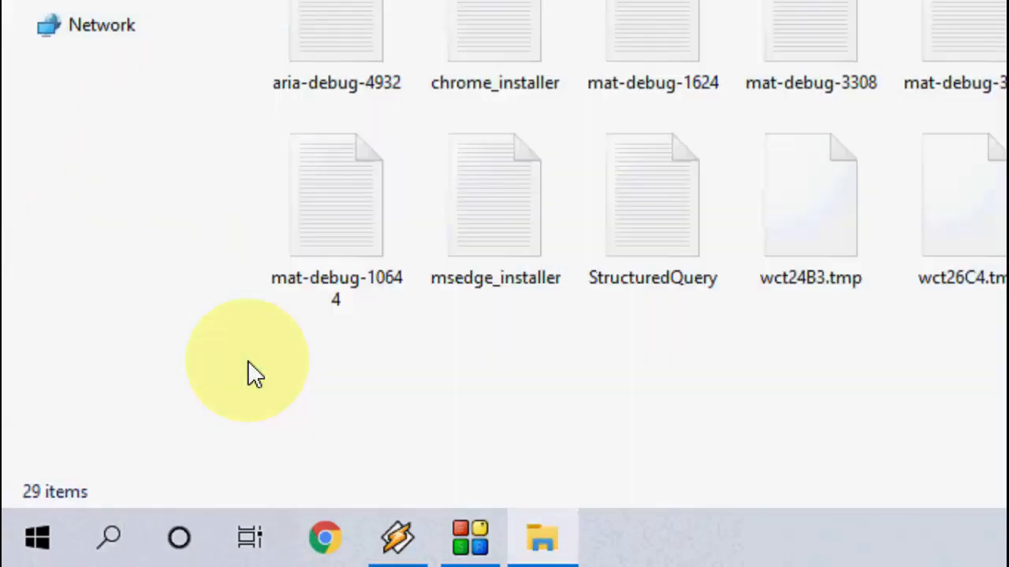
key("ctrl+a")
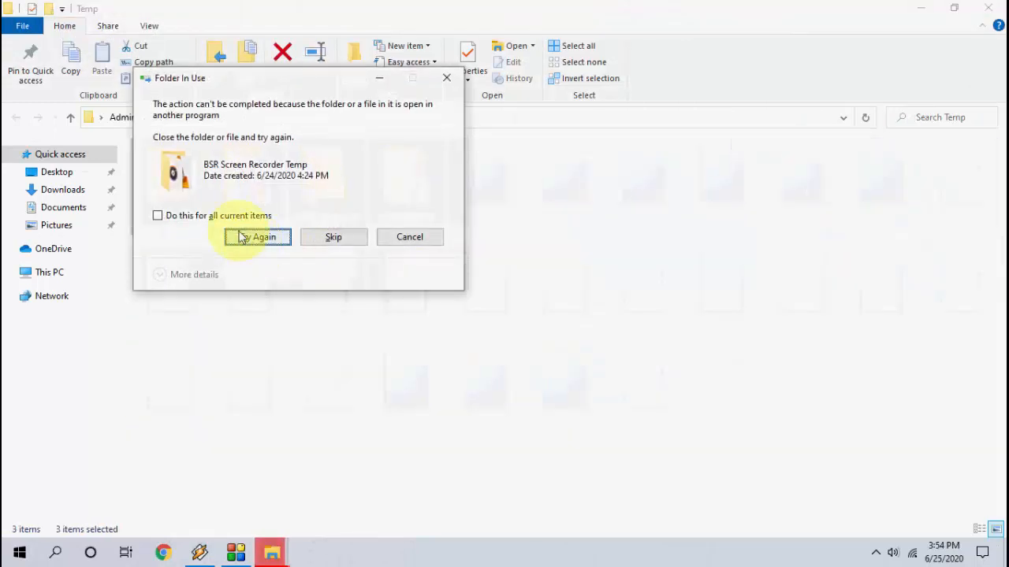
left_click(257, 236)
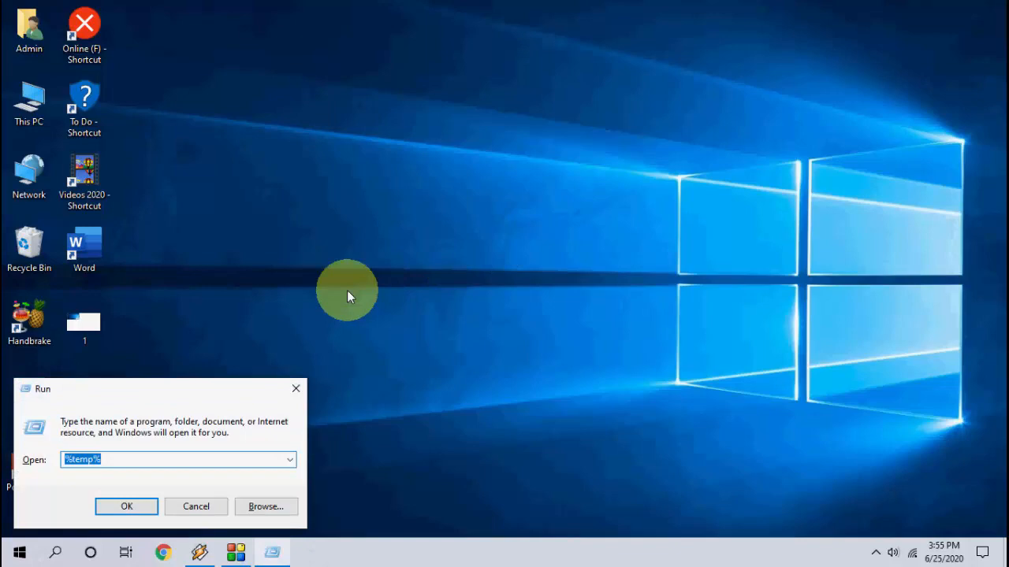
Delete all items in Windows Temp with admin permission, skipping locked files.
left_click(126, 507)
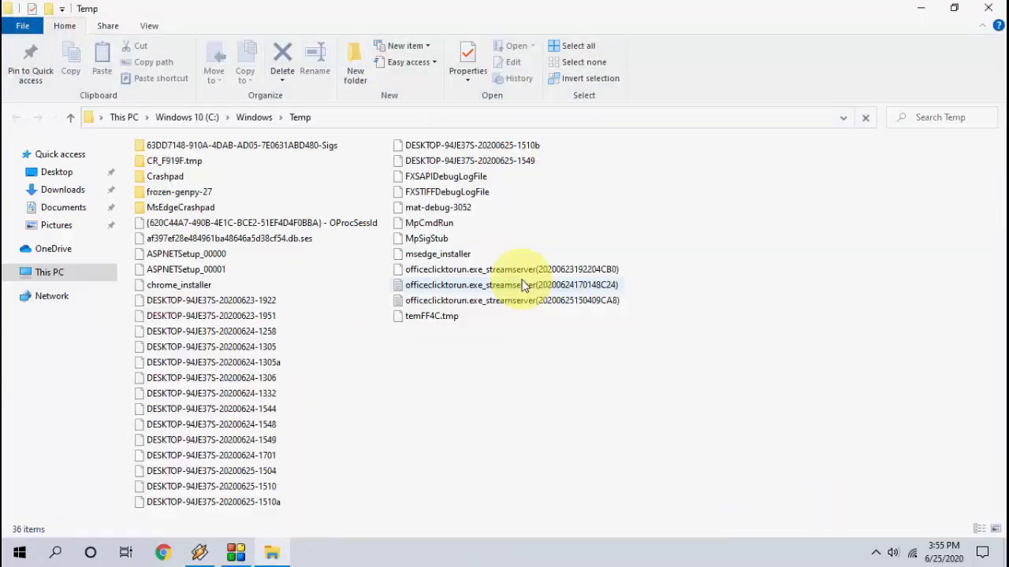
key("ctrl+a")
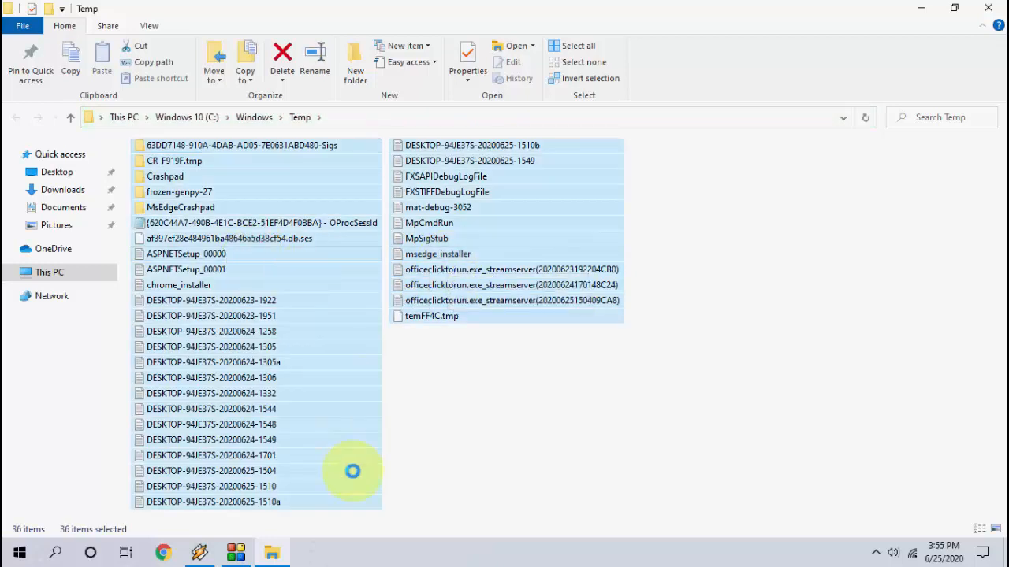
left_click(279, 50)
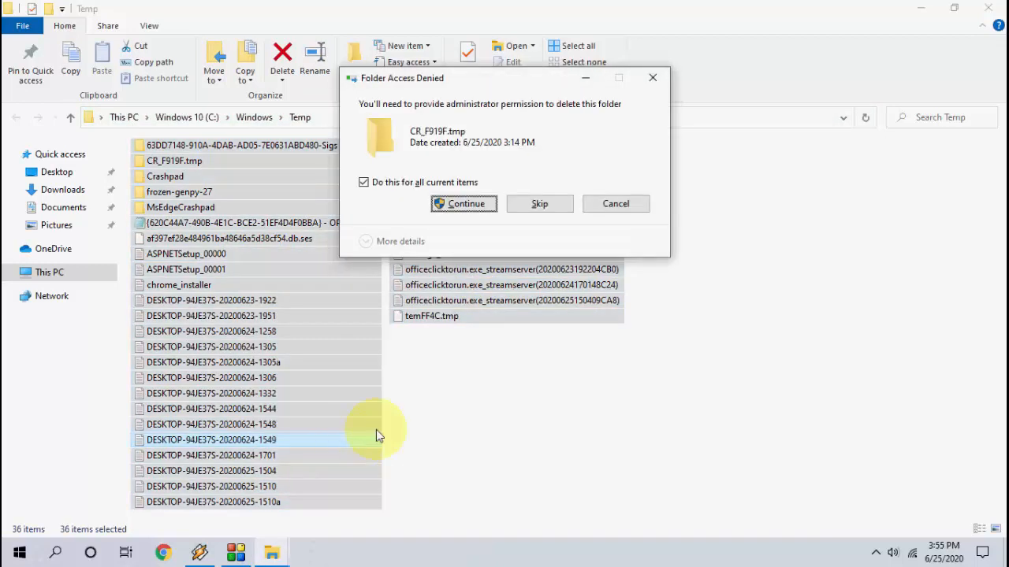
left_click(463, 203)
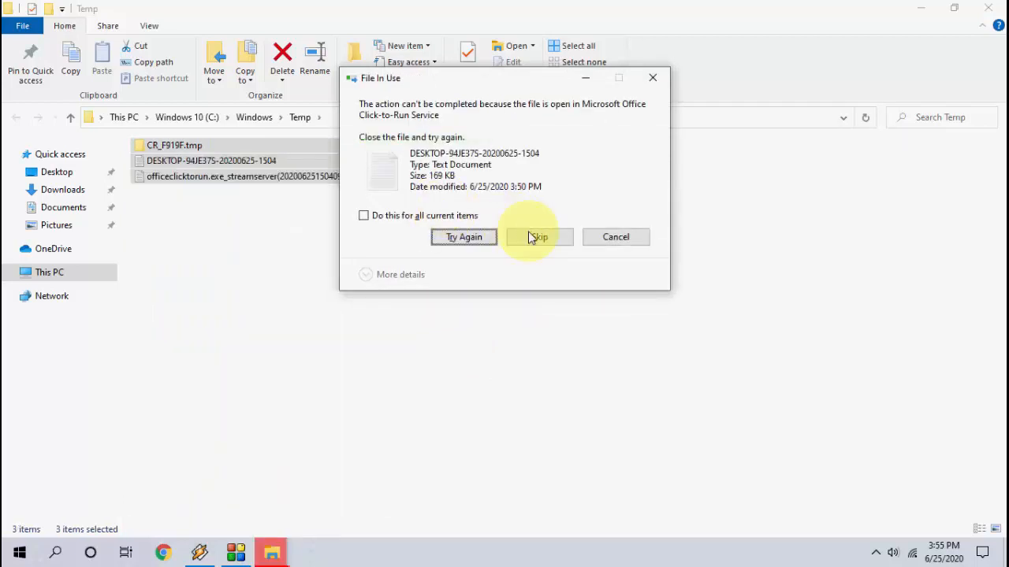
left_click(540, 237)
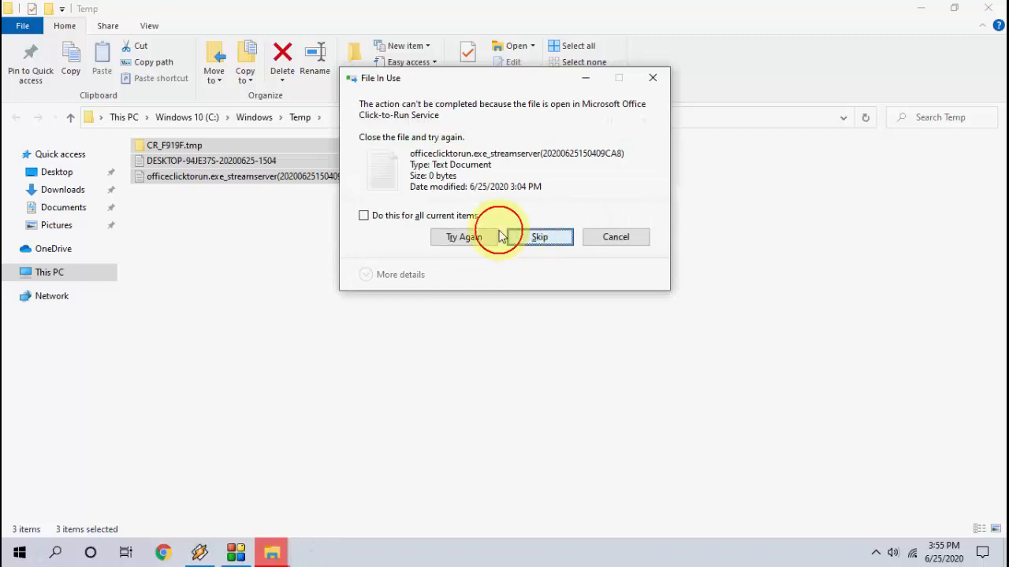
left_click(540, 236)
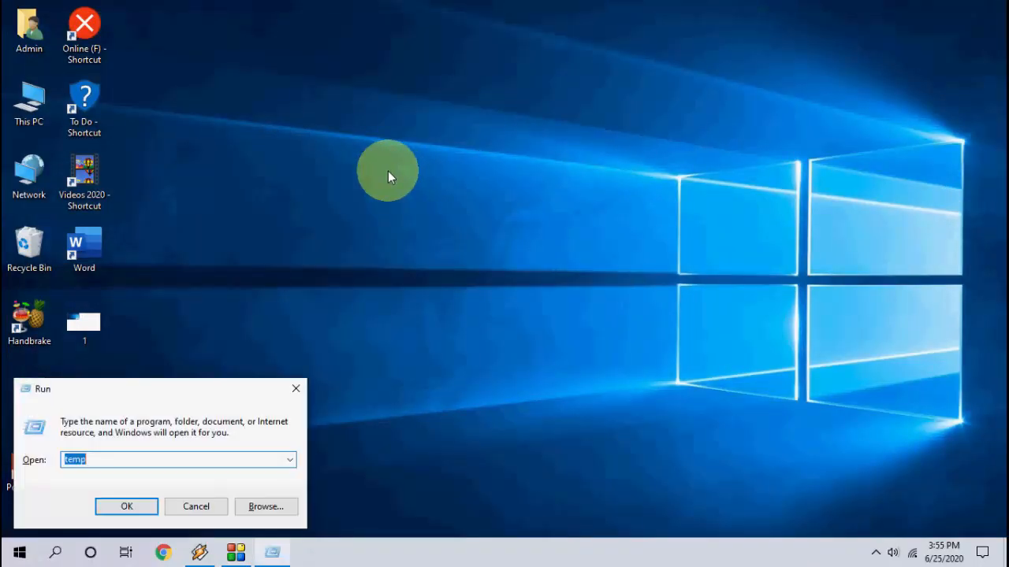
Delete all Prefetch files via Run 'prefetch', skipping the in-use files.
type("prefetch")
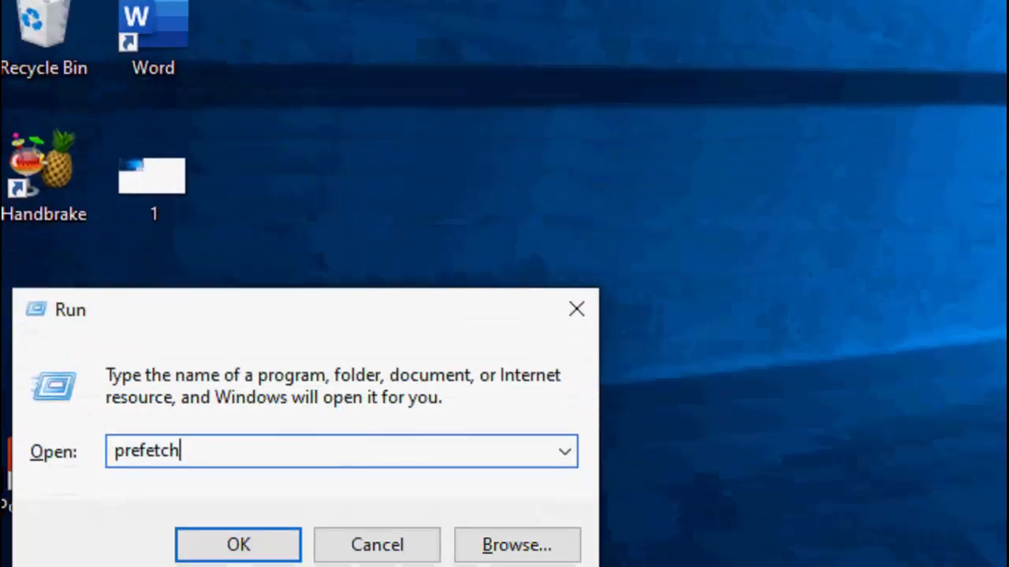
left_click(238, 545)
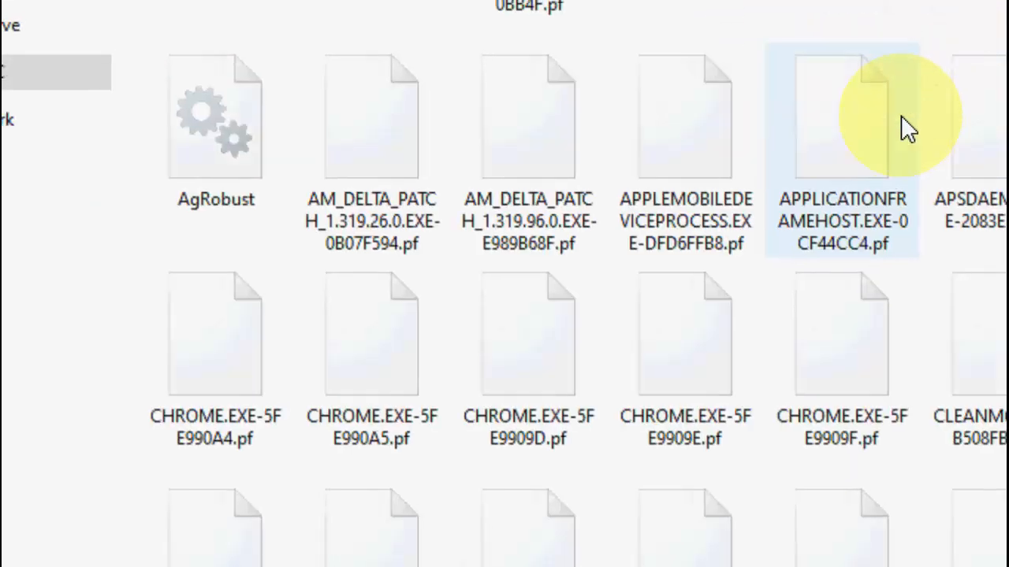
left_click(573, 45)
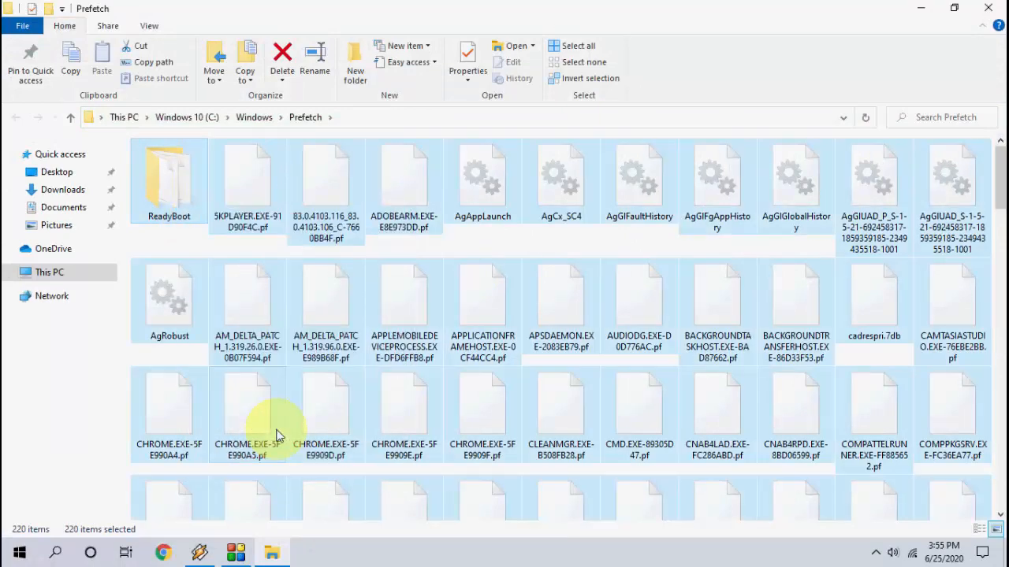
left_click(282, 55)
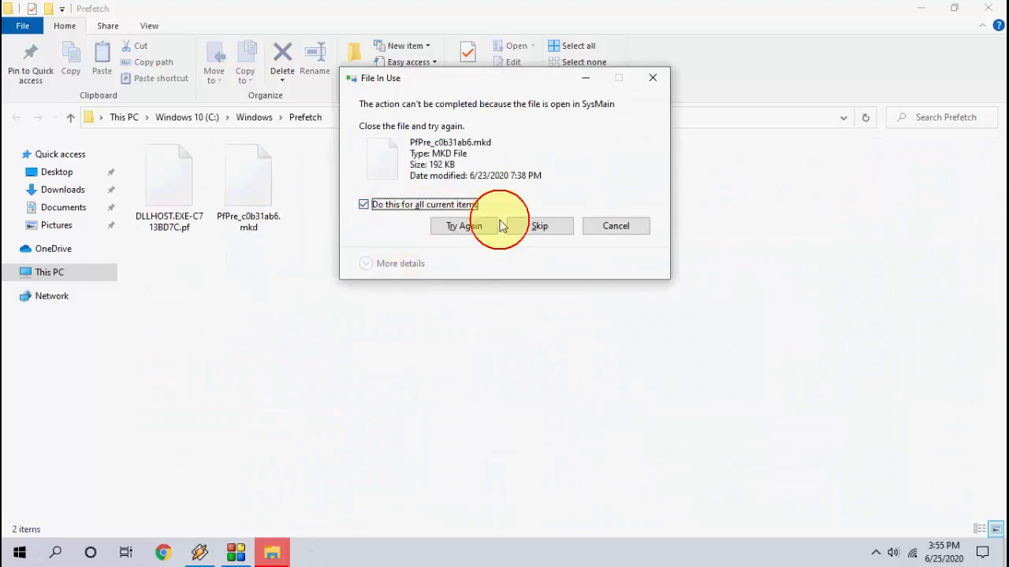
left_click(548, 225)
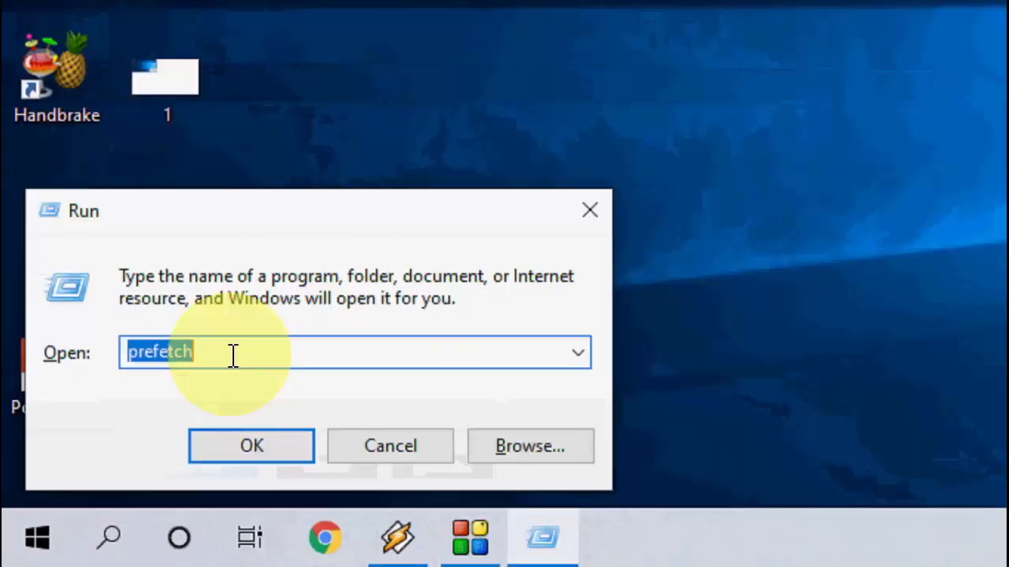
Open the Recent folder through Run 'recent' and clear its items.
type("r")
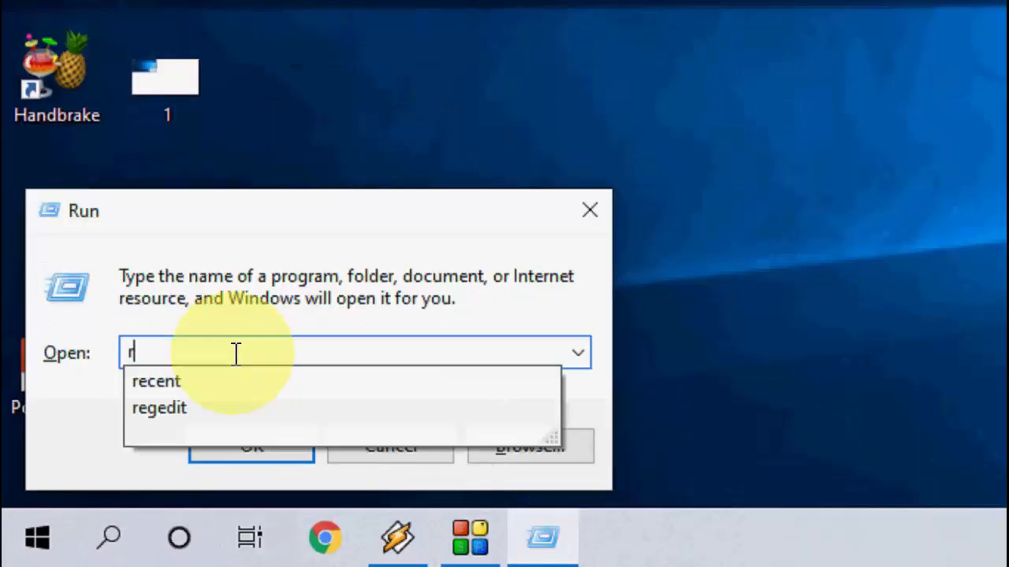
left_click(157, 382)
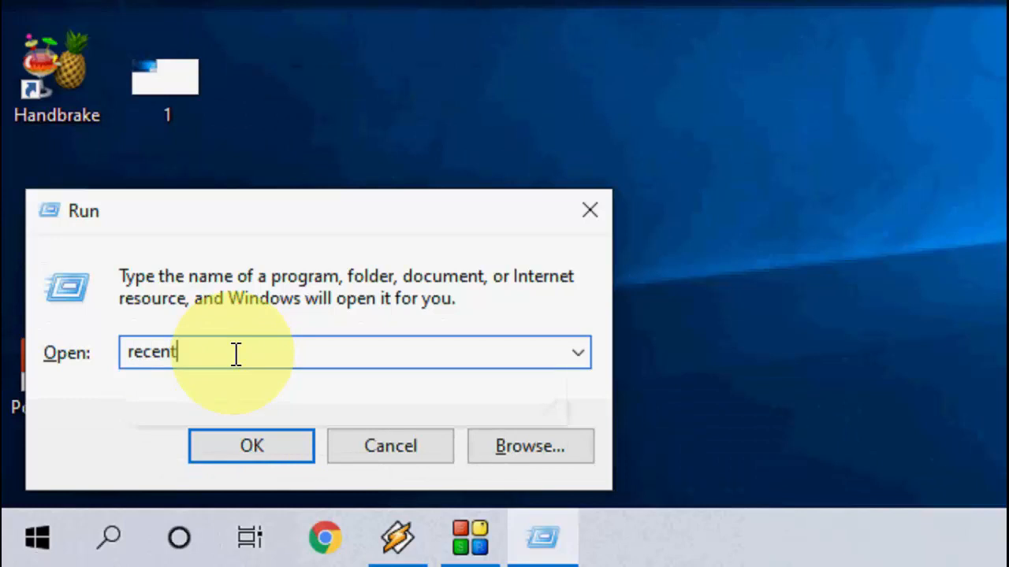
left_click(251, 446)
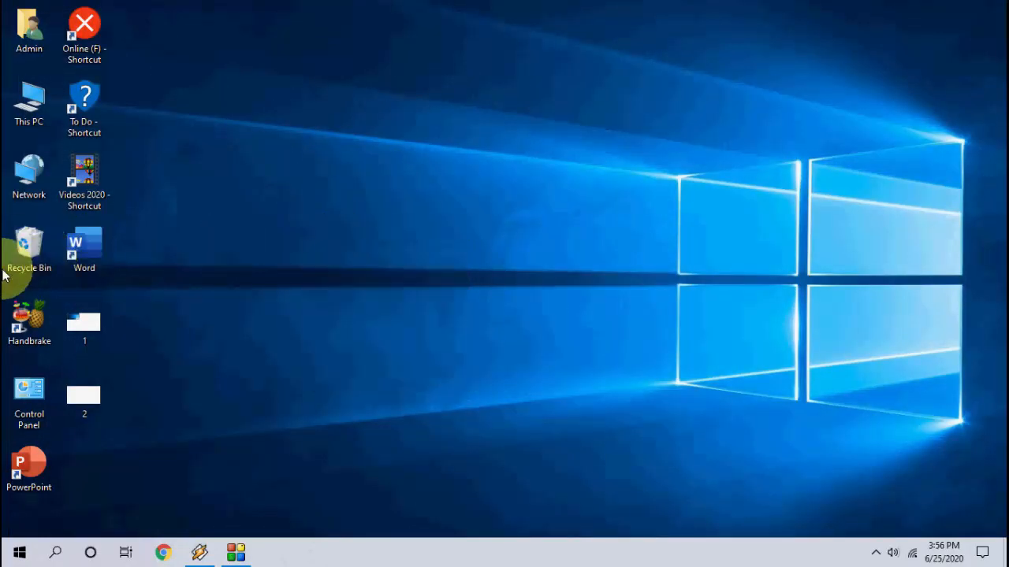
Empty the Recycle Bin with admin permission and confirm 22.5 GB free on C.
right_click(29, 245)
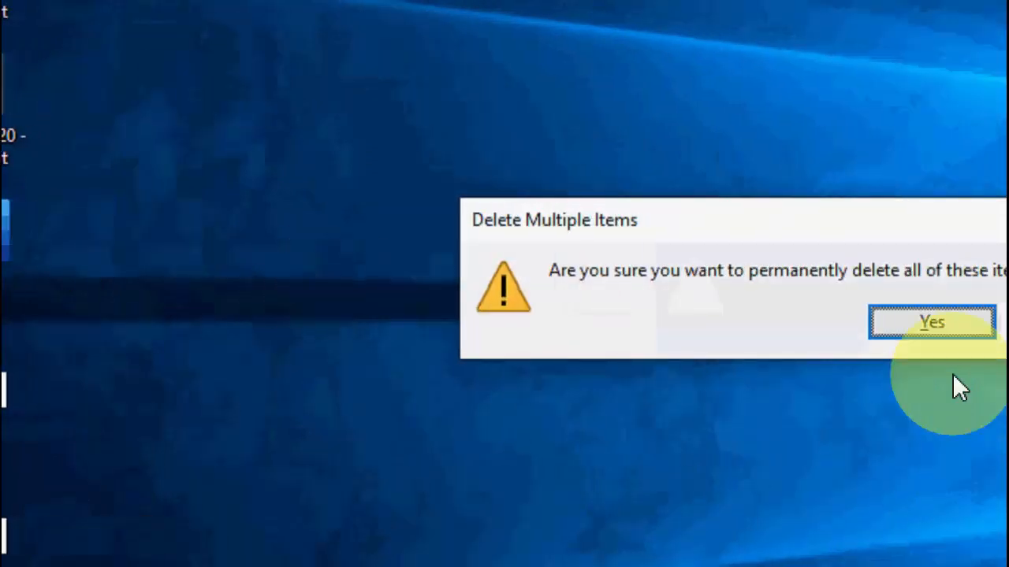
left_click(928, 323)
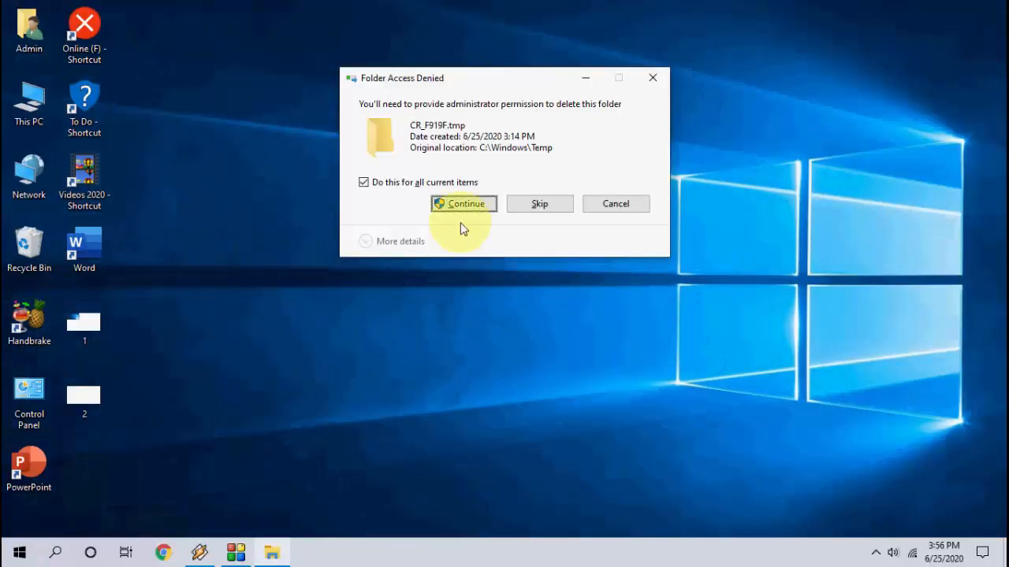
left_click(463, 203)
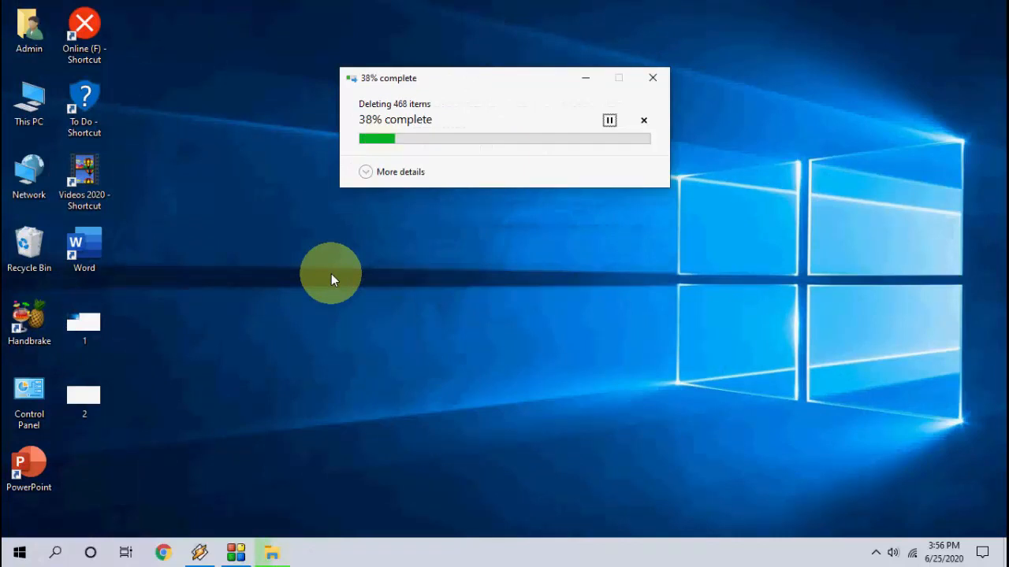
right_click(332, 280)
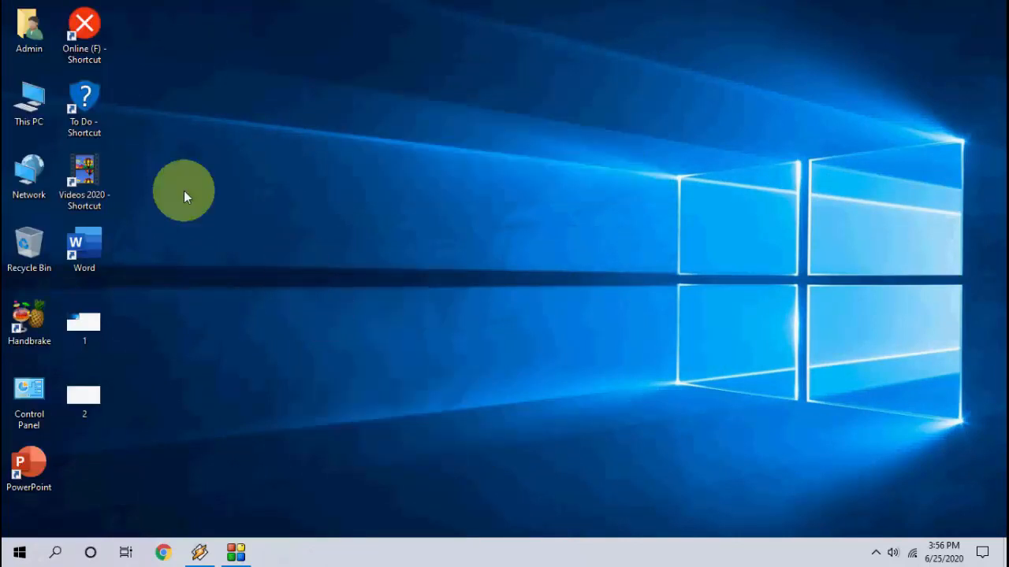
double_click(28, 98)
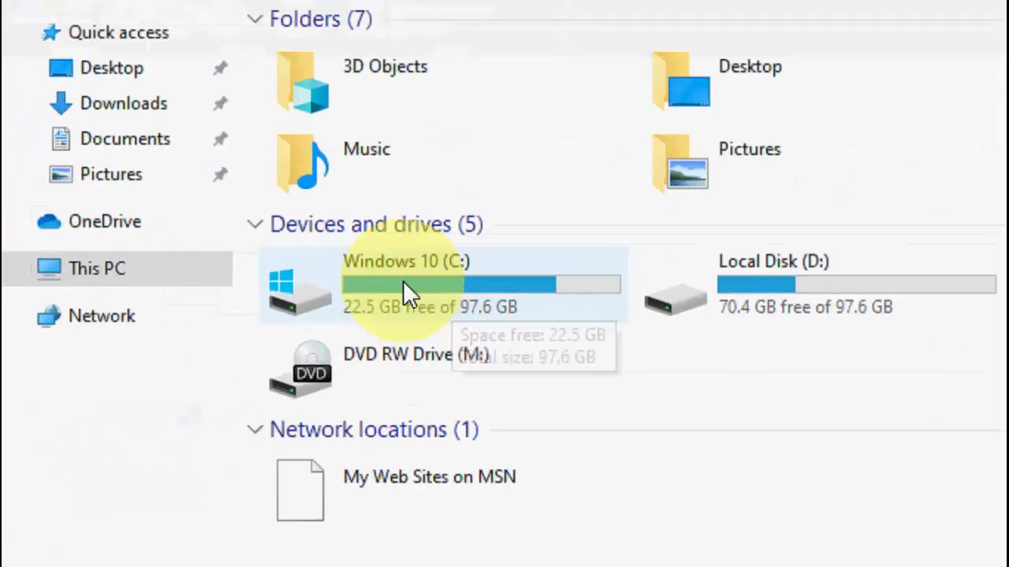
mouse_move(396, 323)
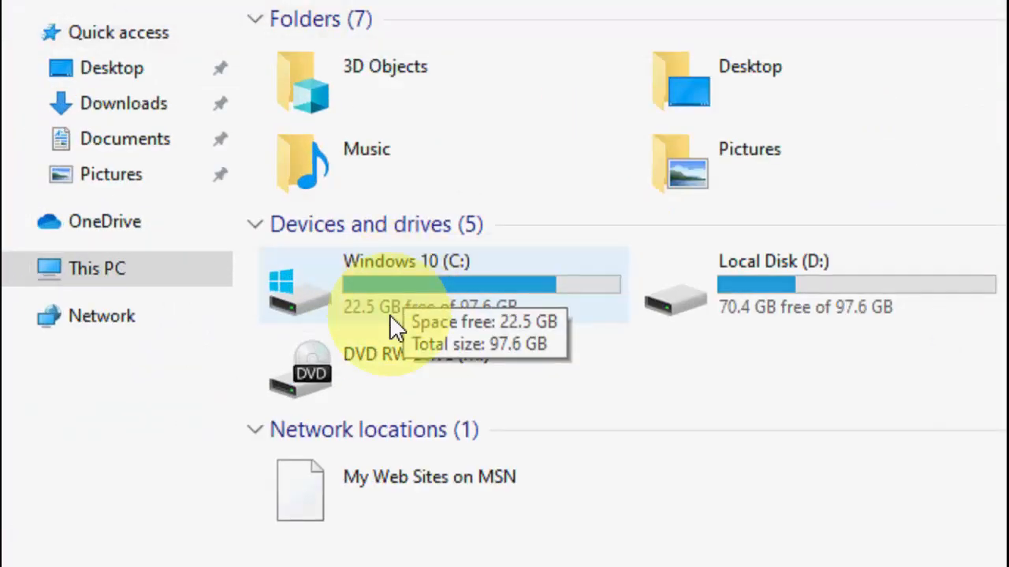